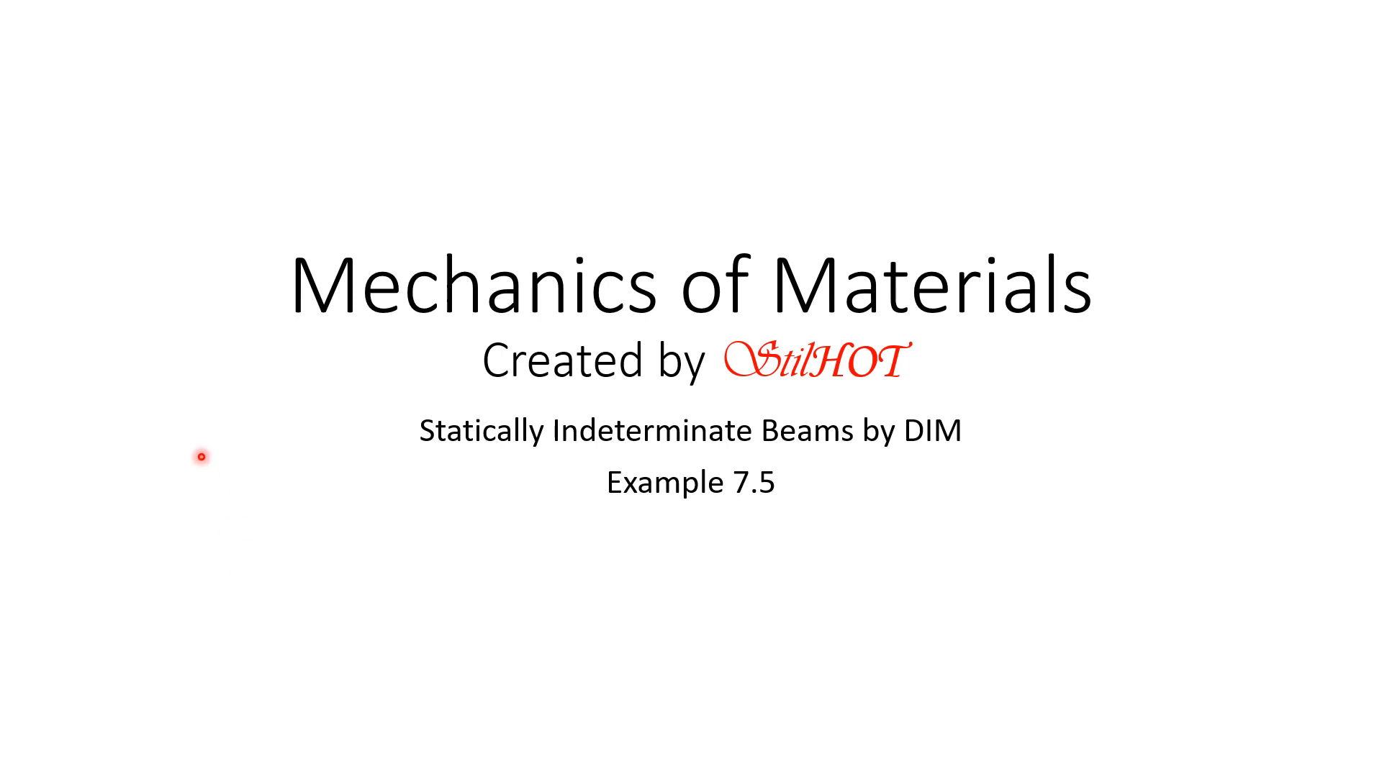
{"action": "mouse_move", "coordinate": [266, 174]}
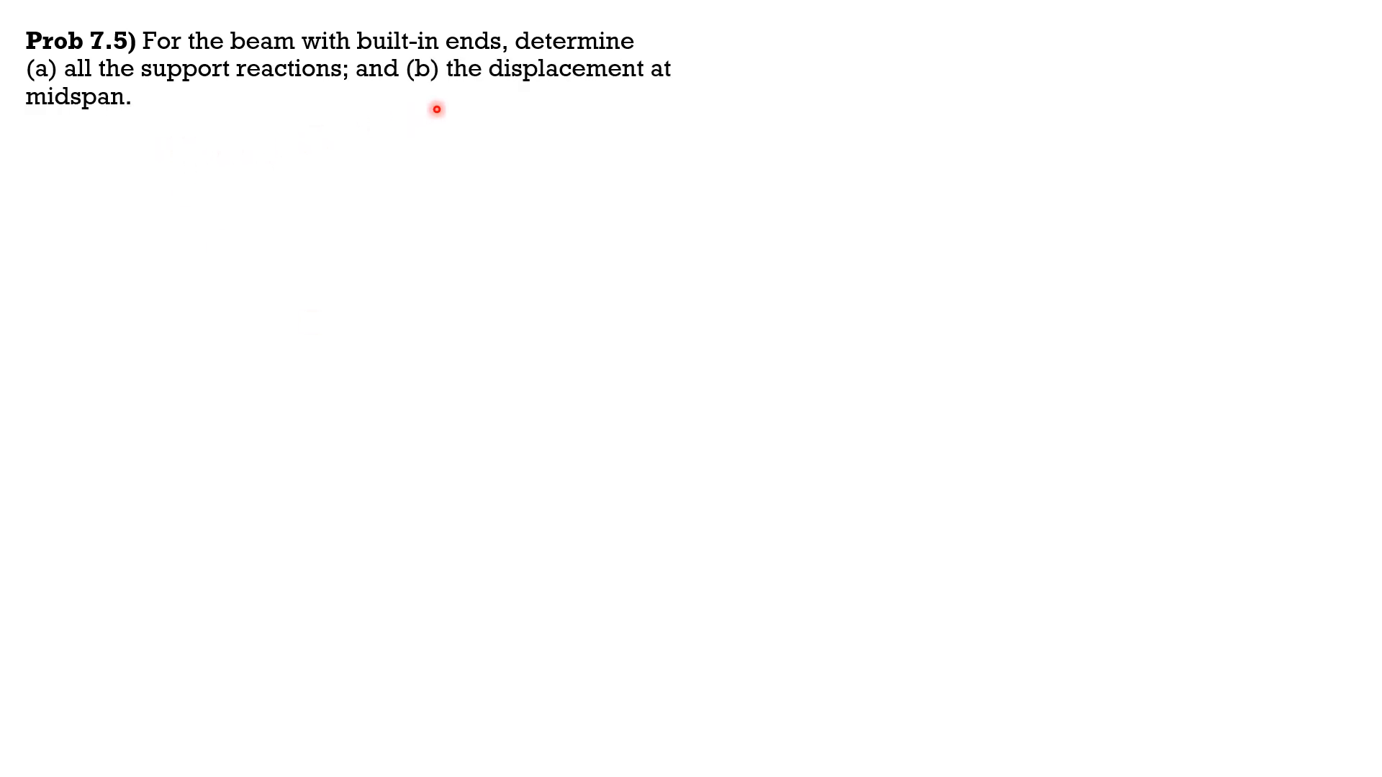
{"action": "mouse_move", "coordinate": [403, 281]}
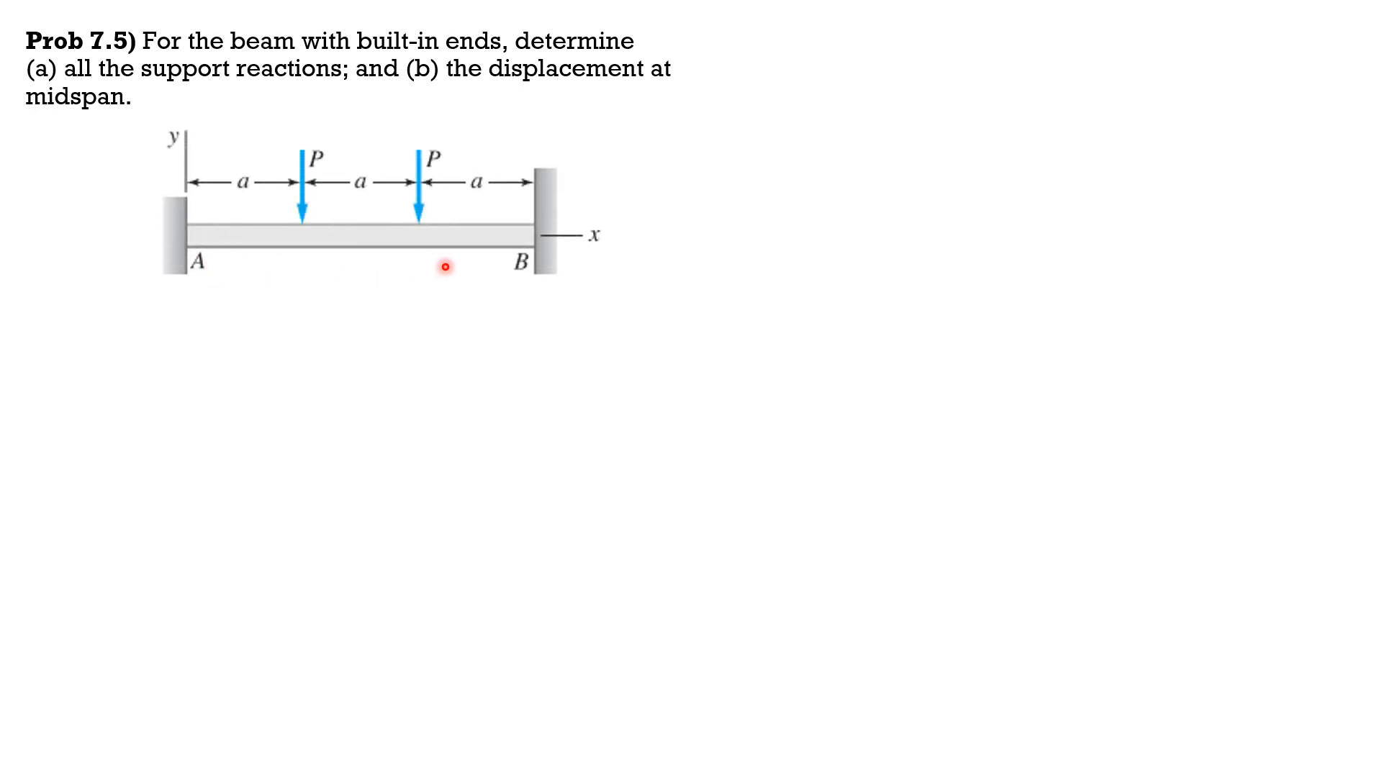
{"action": "mouse_move", "coordinate": [371, 367]}
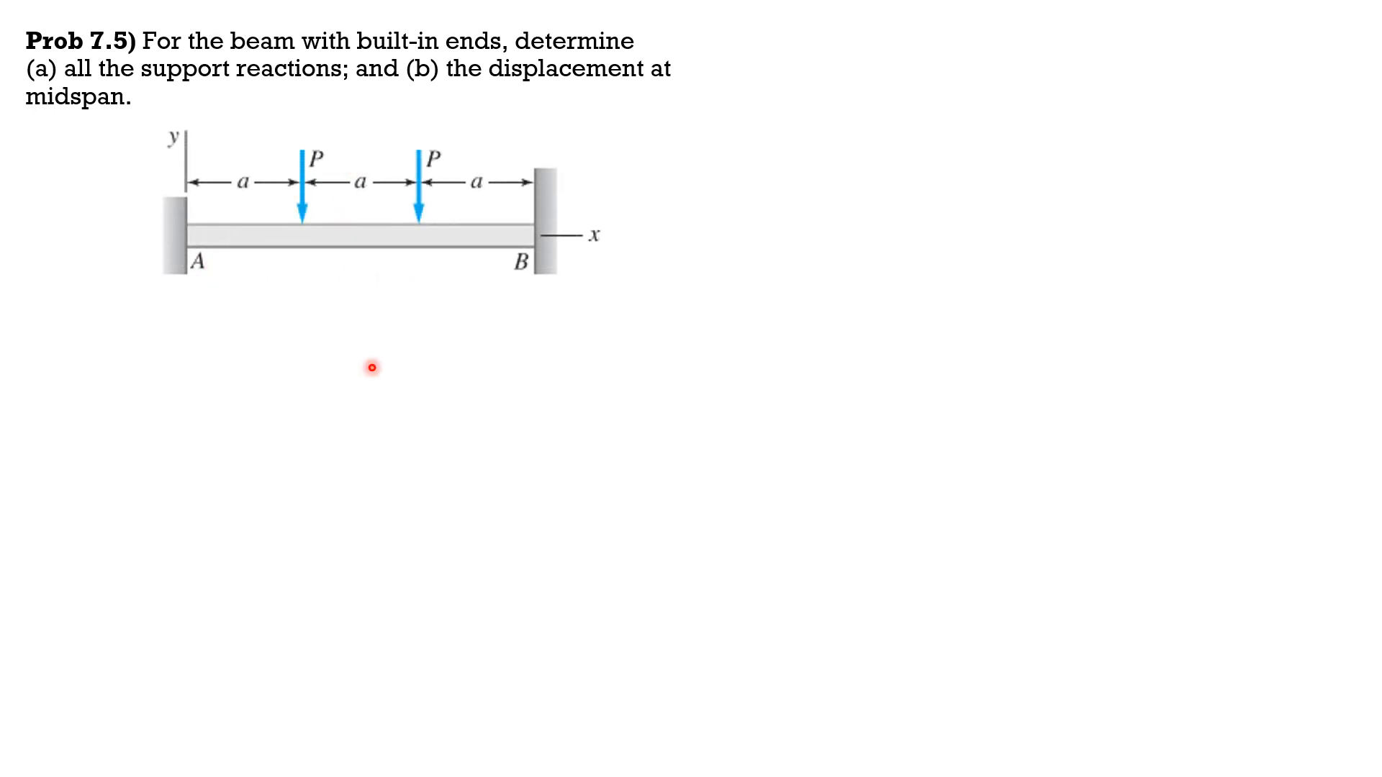
{"action": "mouse_move", "coordinate": [367, 289]}
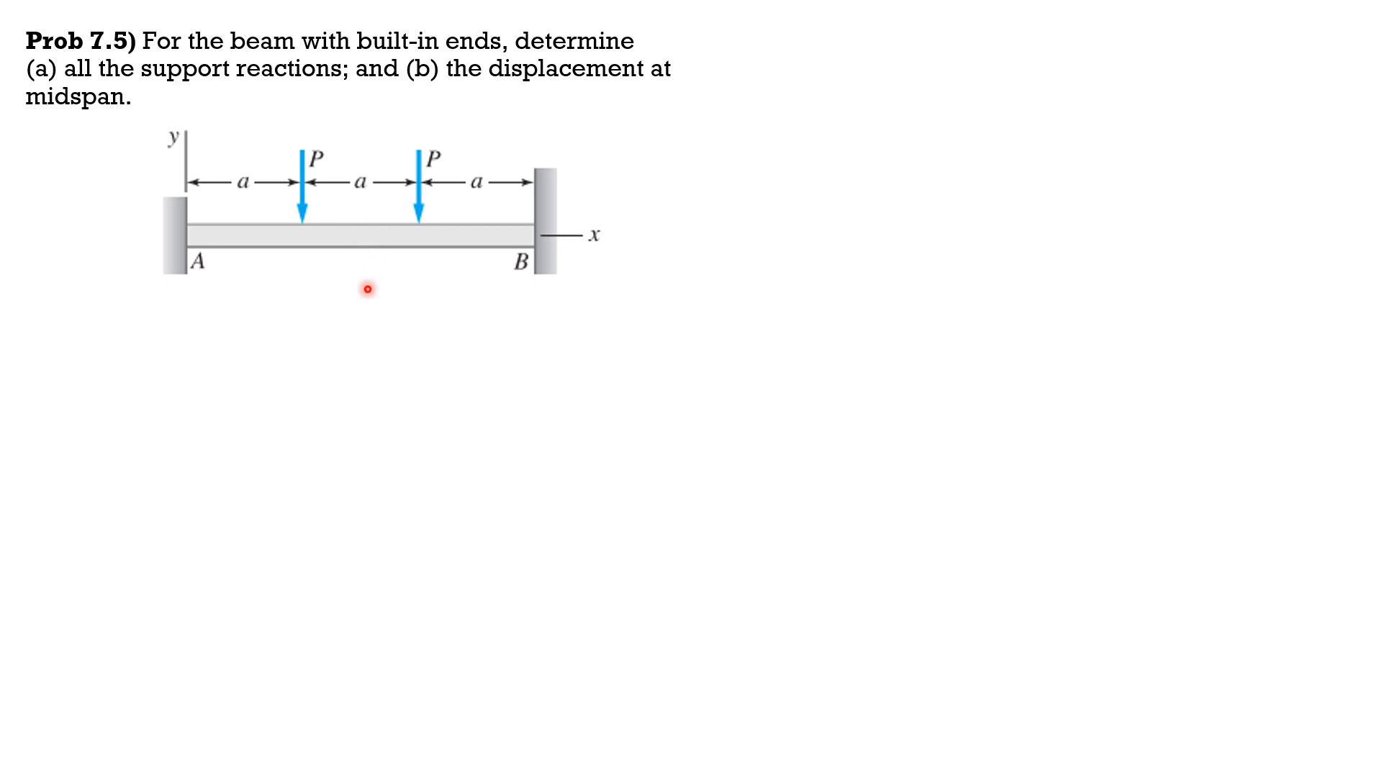
{"action": "mouse_move", "coordinate": [186, 277]}
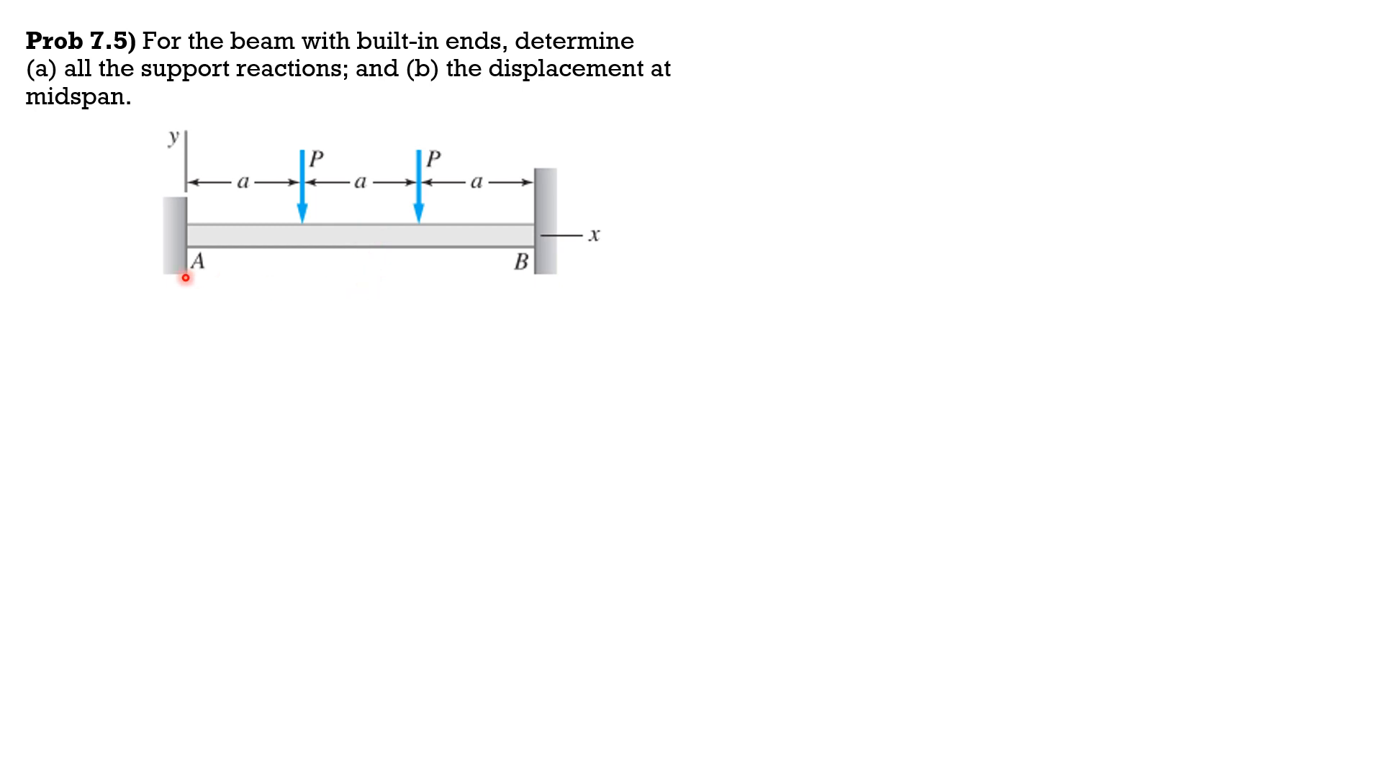
{"action": "mouse_move", "coordinate": [403, 199]}
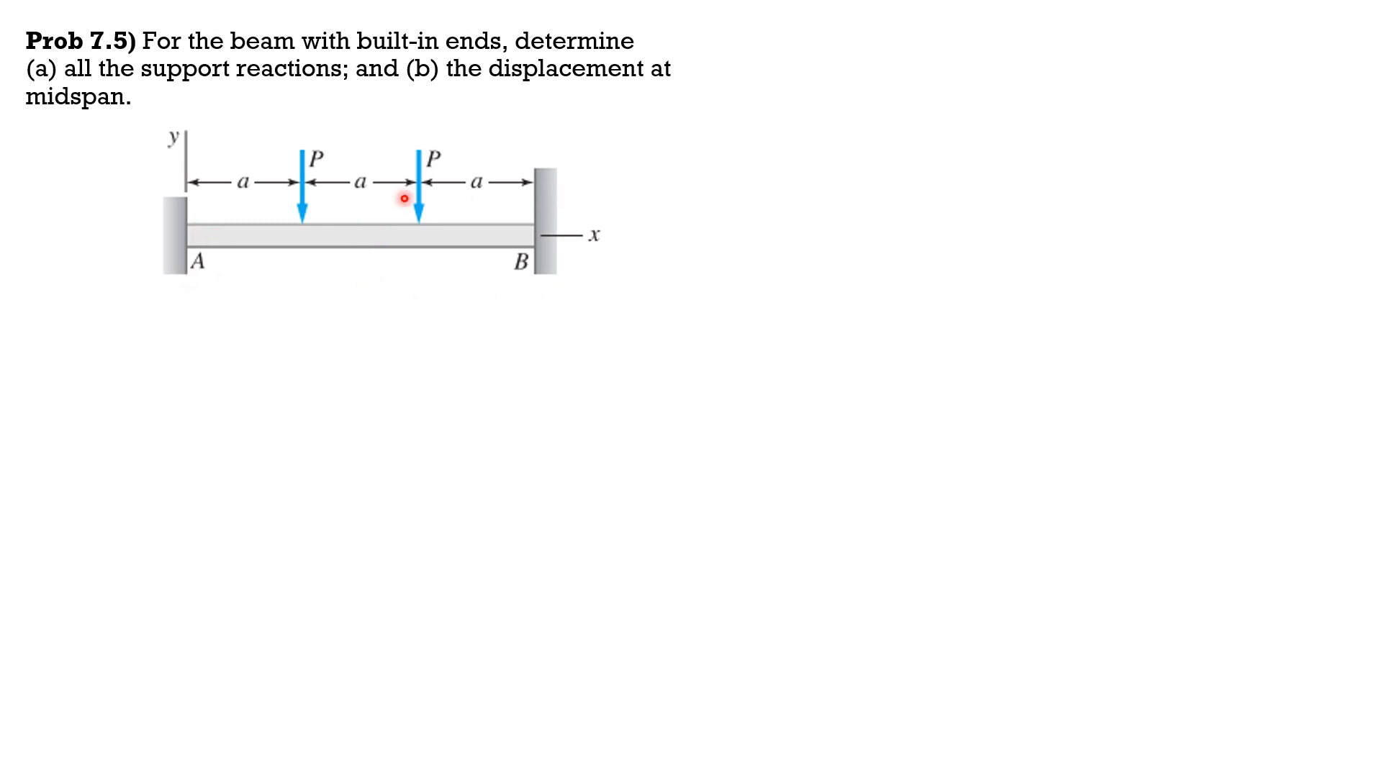
{"action": "mouse_move", "coordinate": [544, 320]}
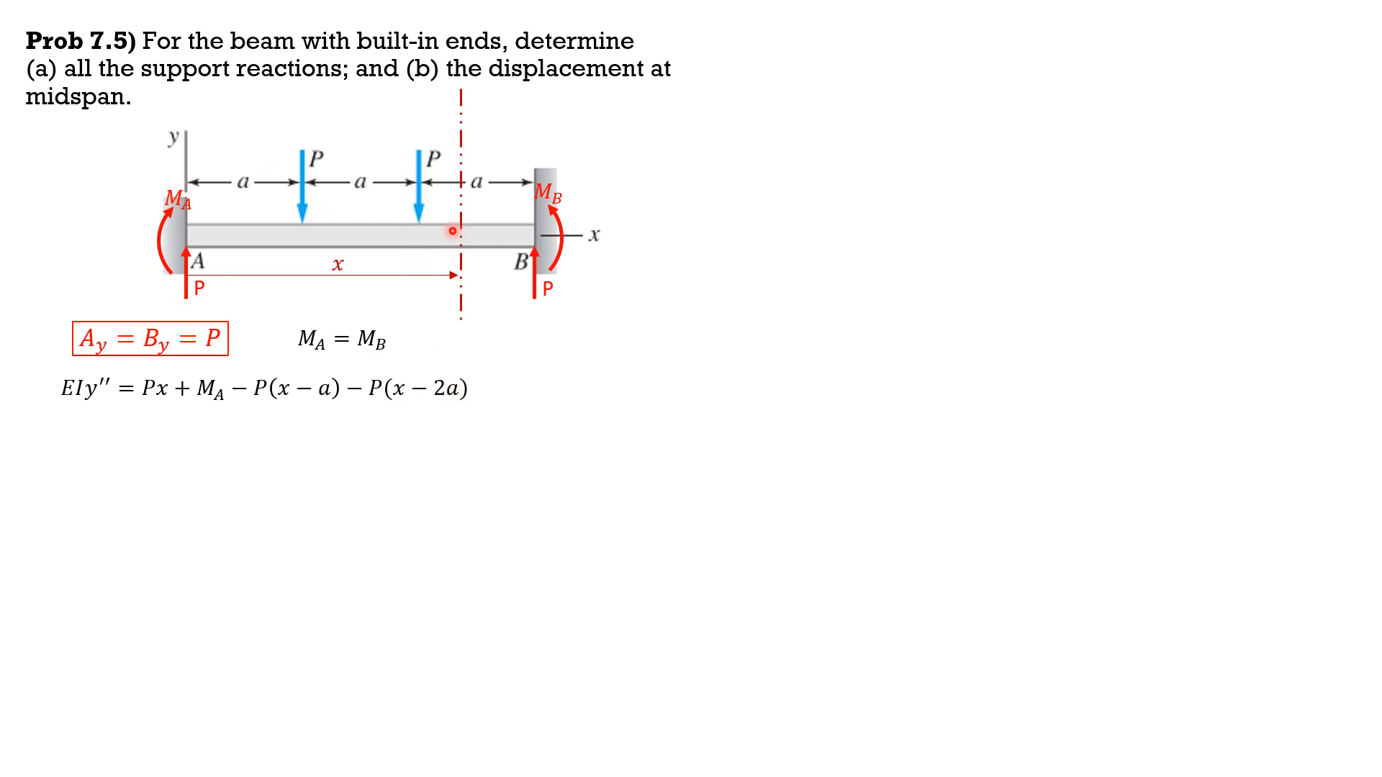
{"action": "mouse_move", "coordinate": [478, 459]}
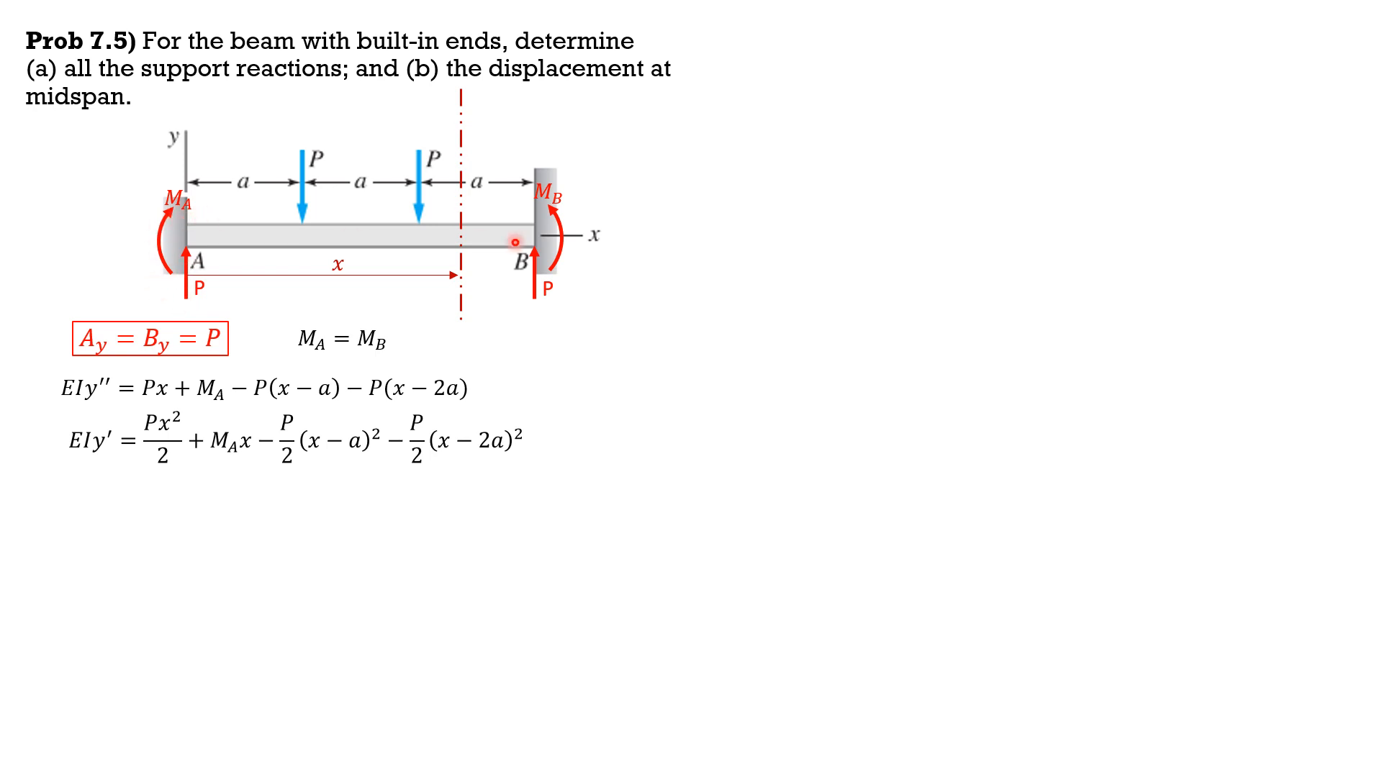
{"action": "mouse_move", "coordinate": [326, 320]}
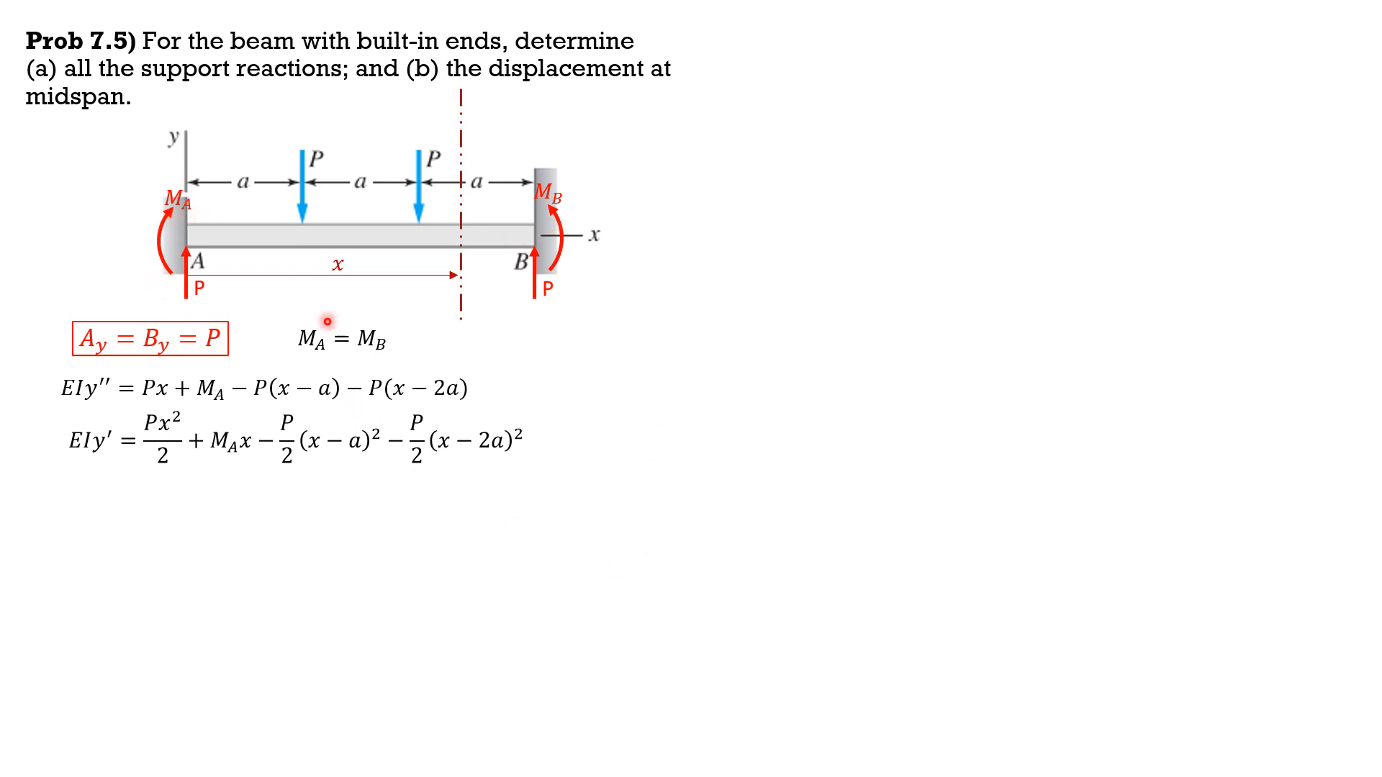
{"action": "mouse_move", "coordinate": [448, 575]}
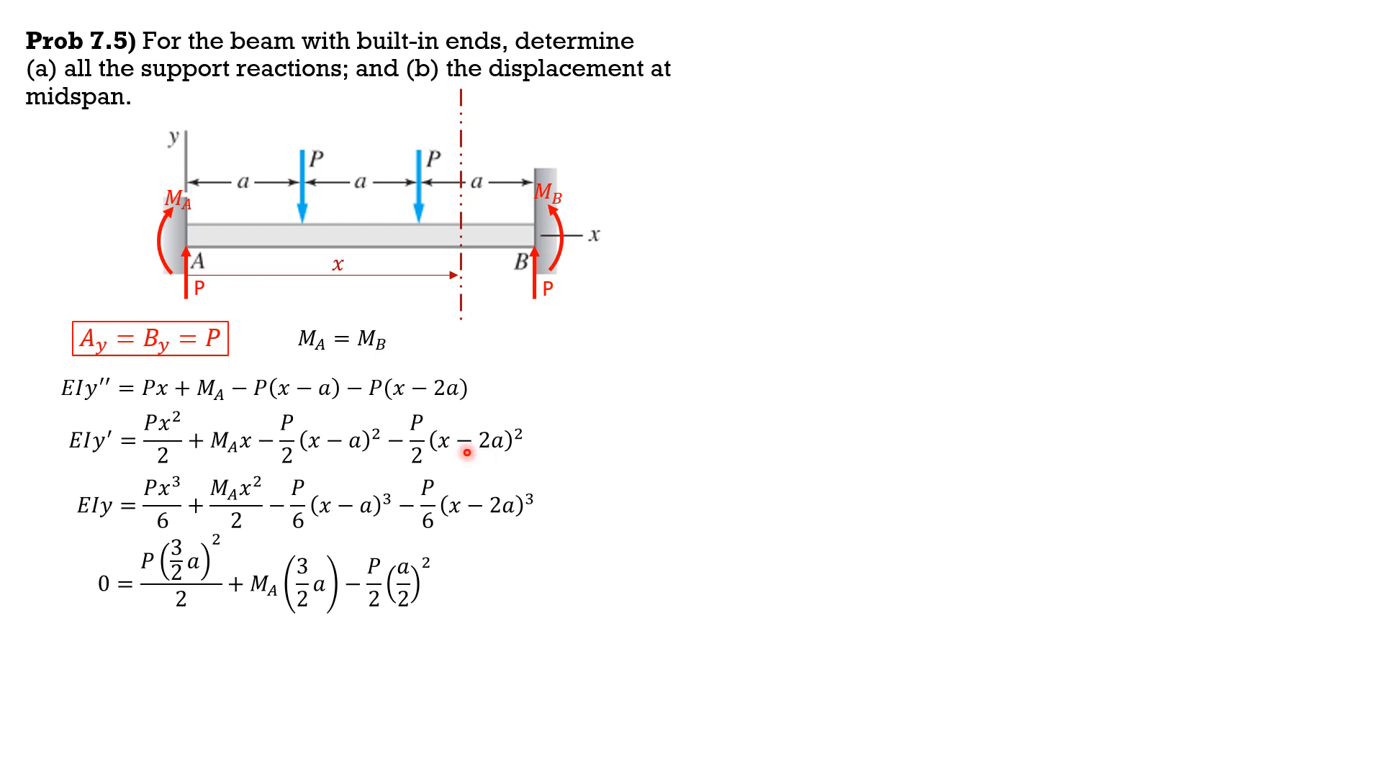
{"action": "mouse_move", "coordinate": [397, 667]}
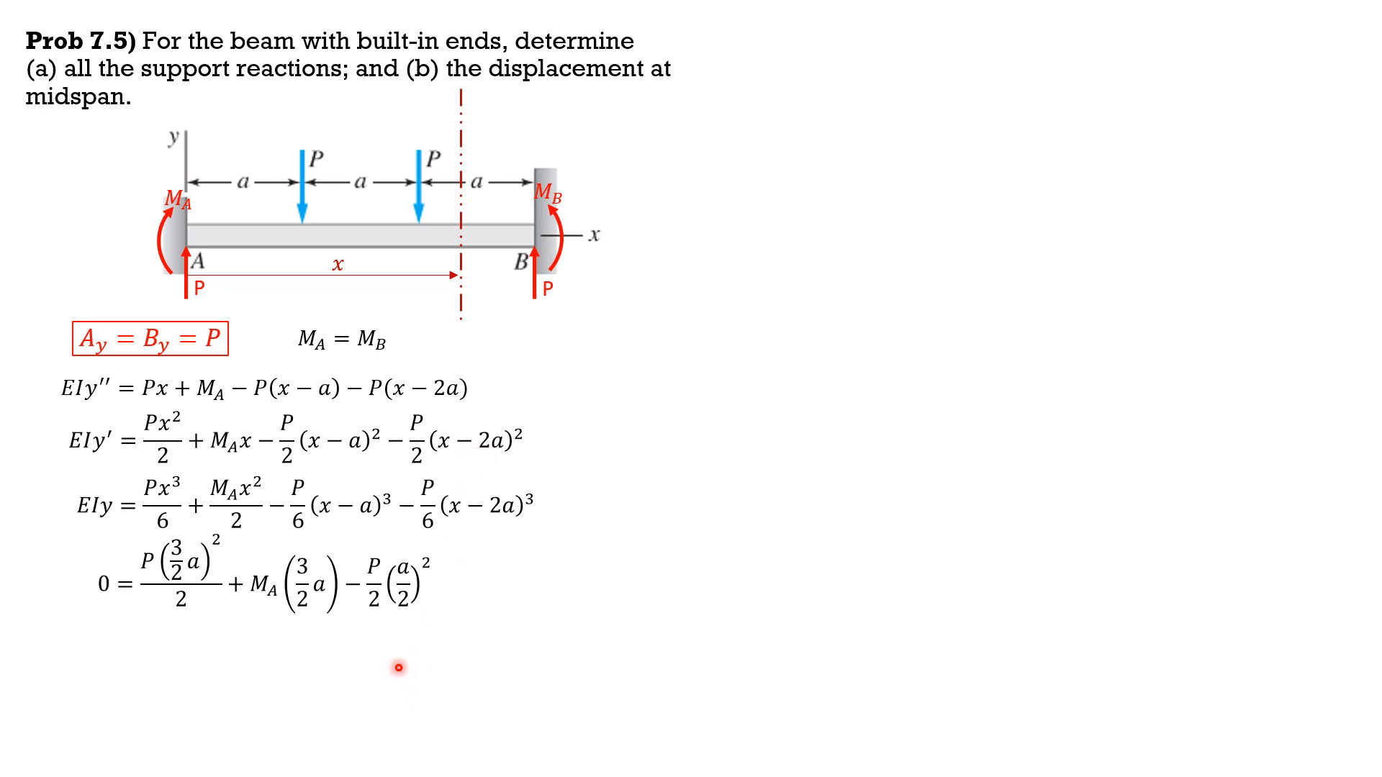
{"action": "mouse_move", "coordinate": [299, 619]}
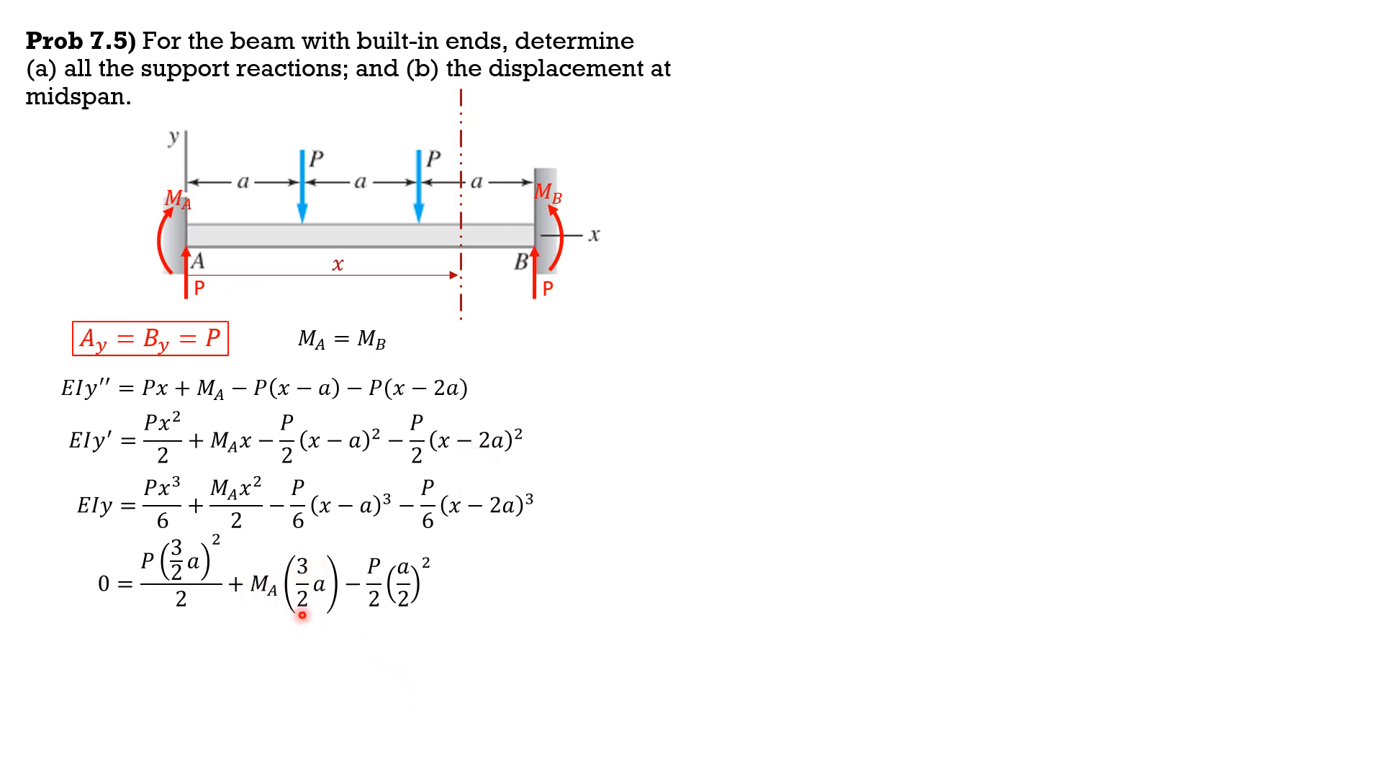
{"action": "mouse_move", "coordinate": [423, 586]}
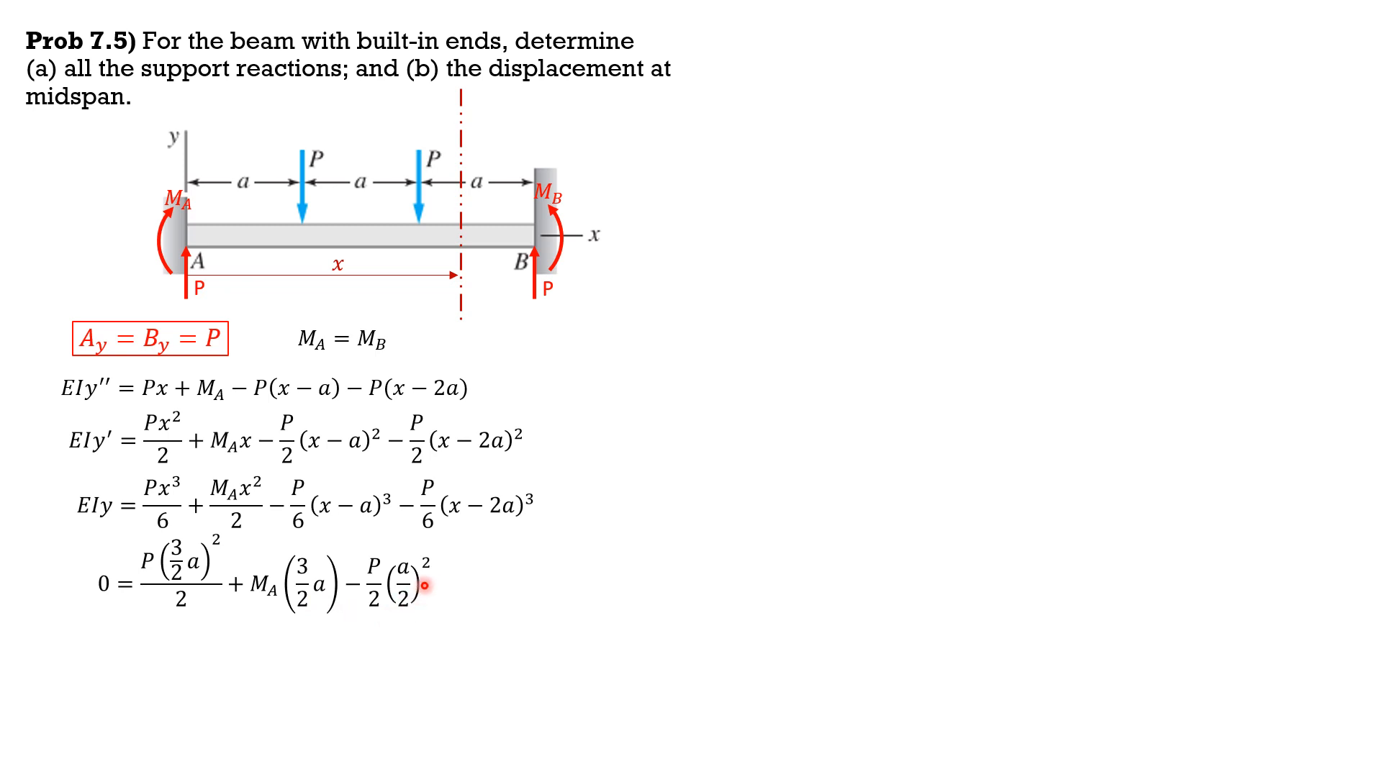
{"action": "mouse_move", "coordinate": [405, 619]}
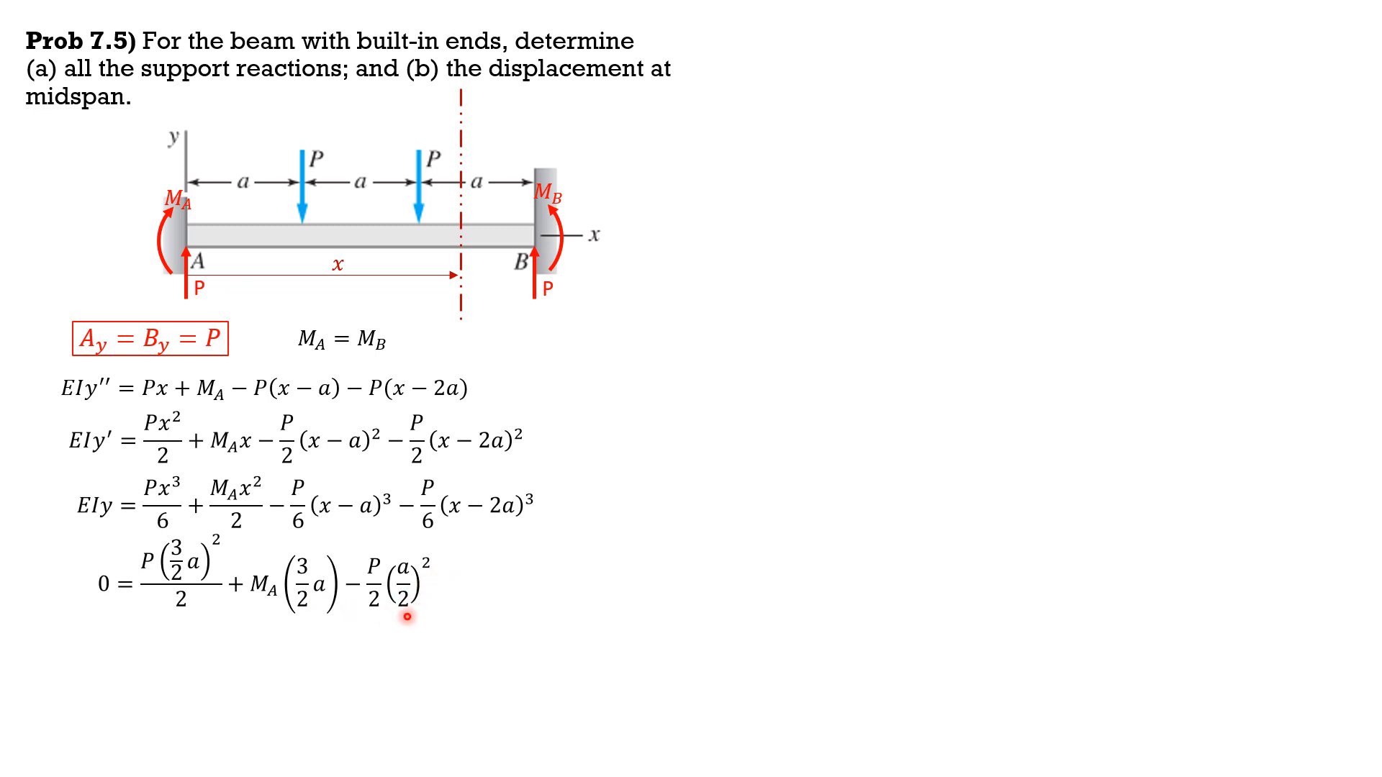
{"action": "mouse_move", "coordinate": [389, 635]}
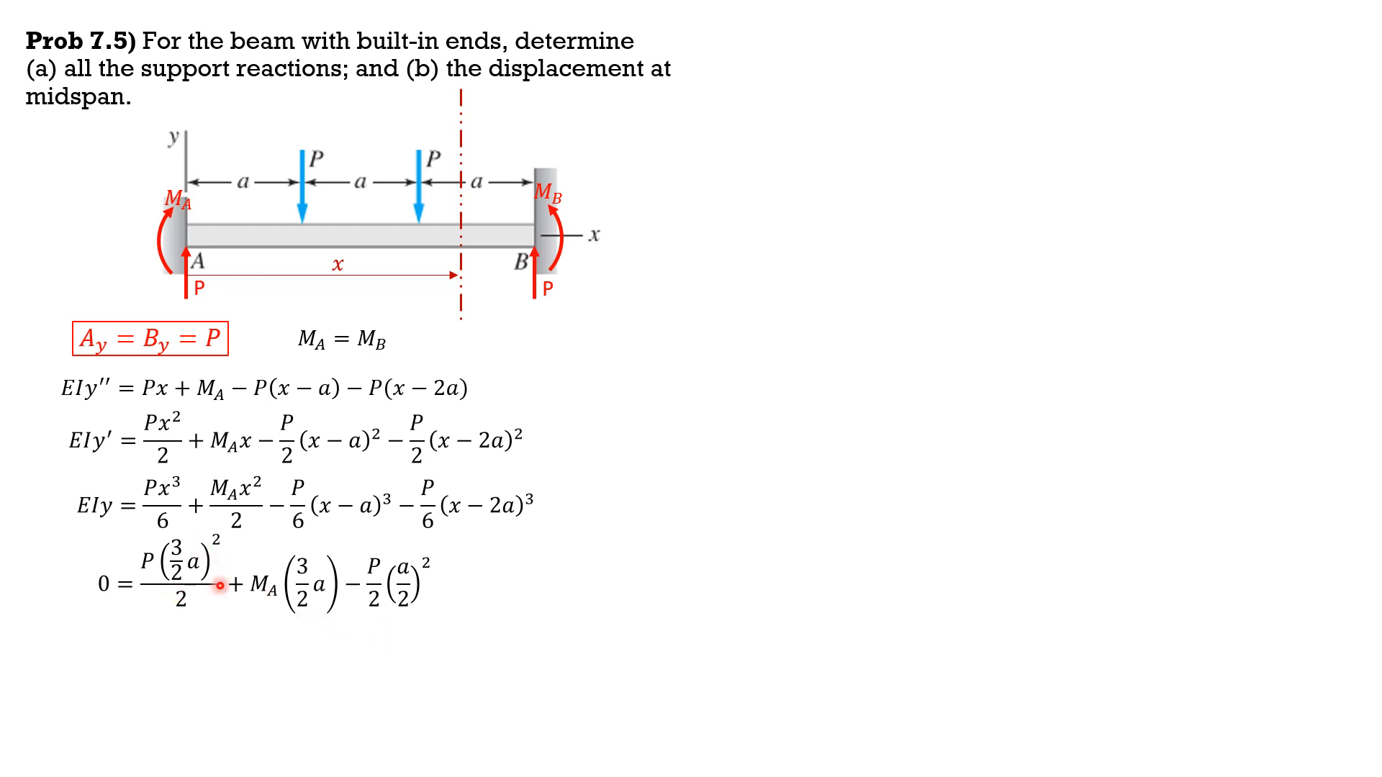
{"action": "mouse_move", "coordinate": [324, 531]}
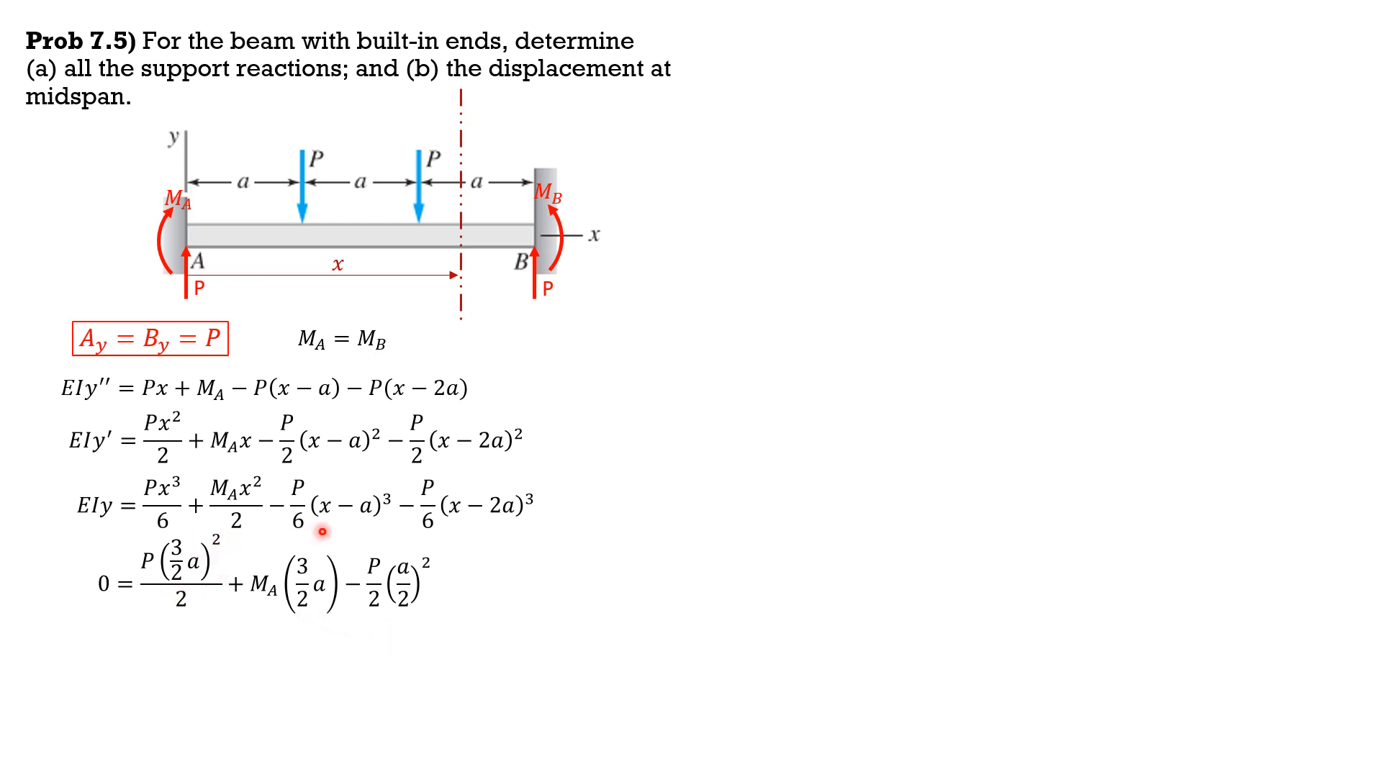
{"action": "mouse_move", "coordinate": [398, 586]}
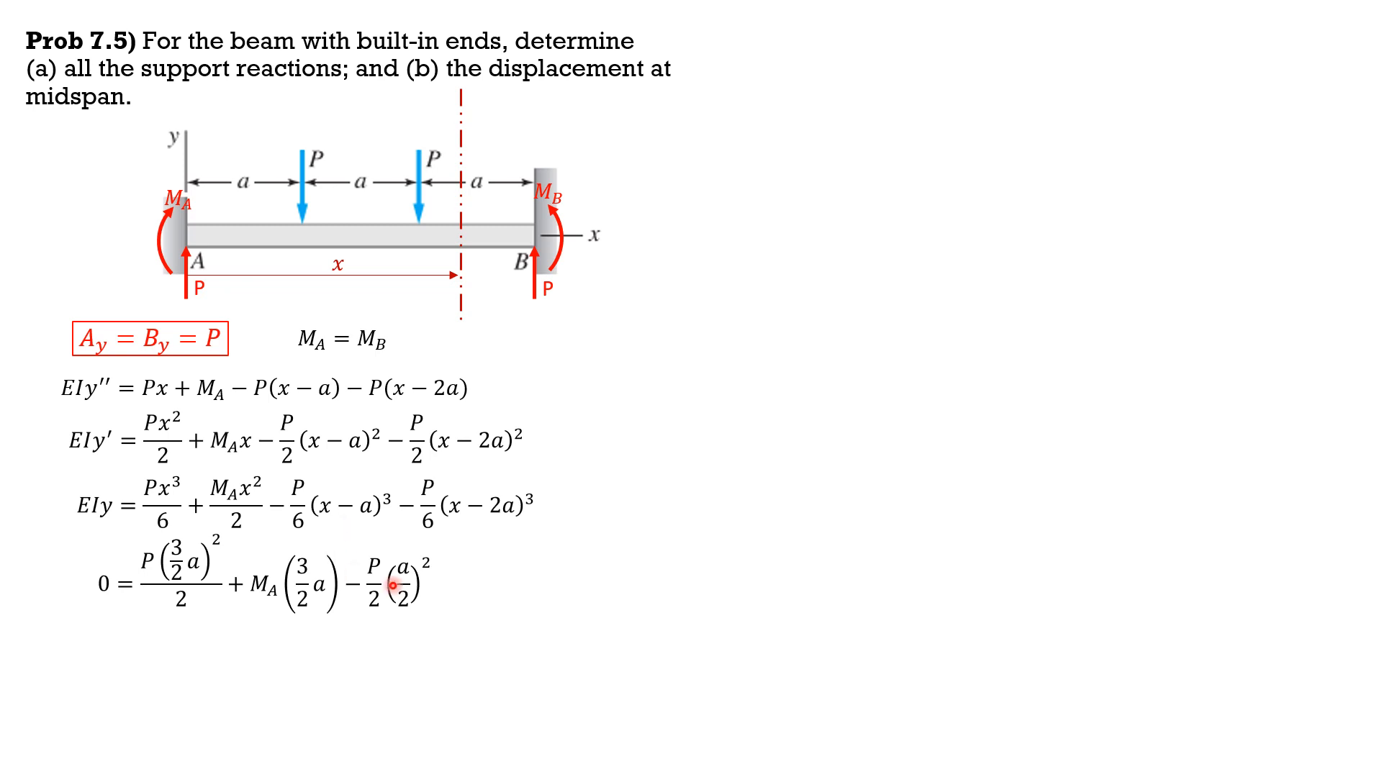
{"action": "mouse_move", "coordinate": [407, 612]}
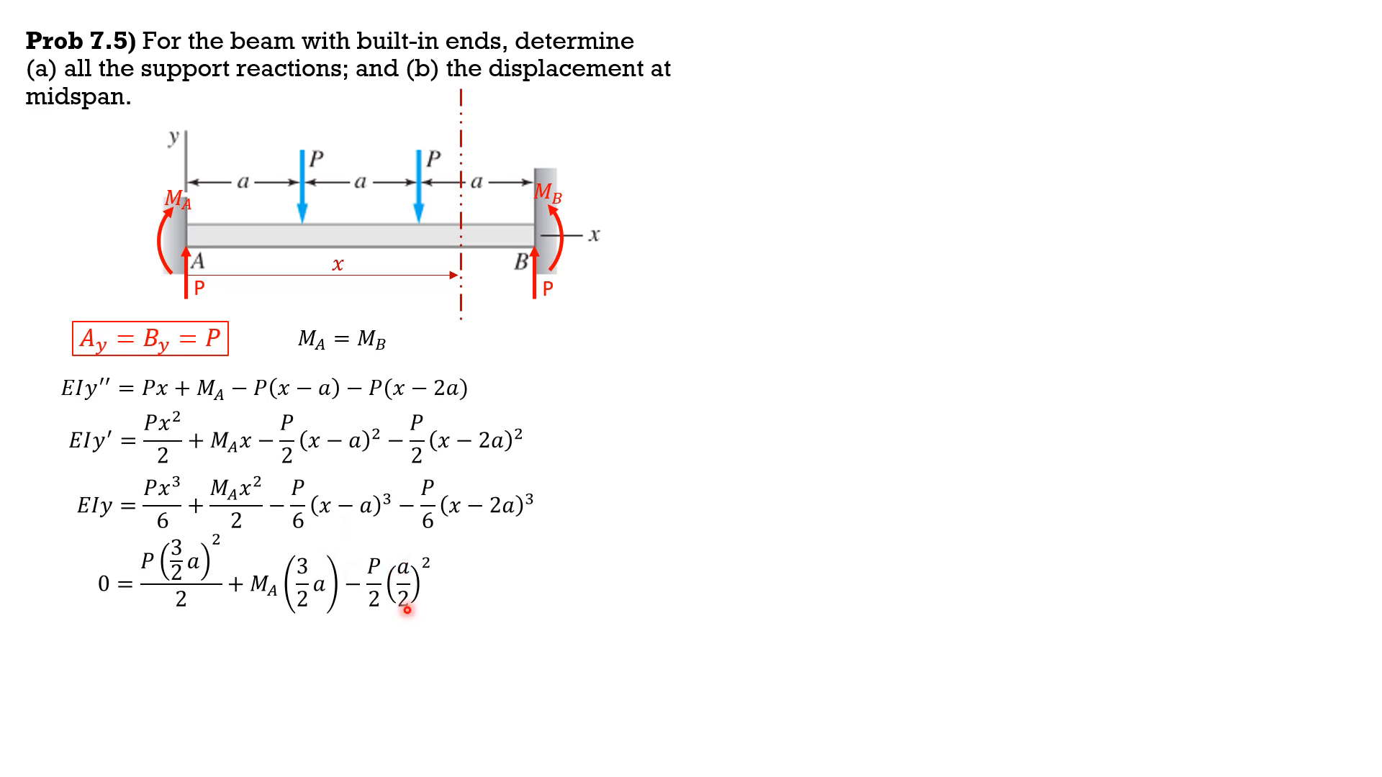
{"action": "mouse_move", "coordinate": [213, 608]}
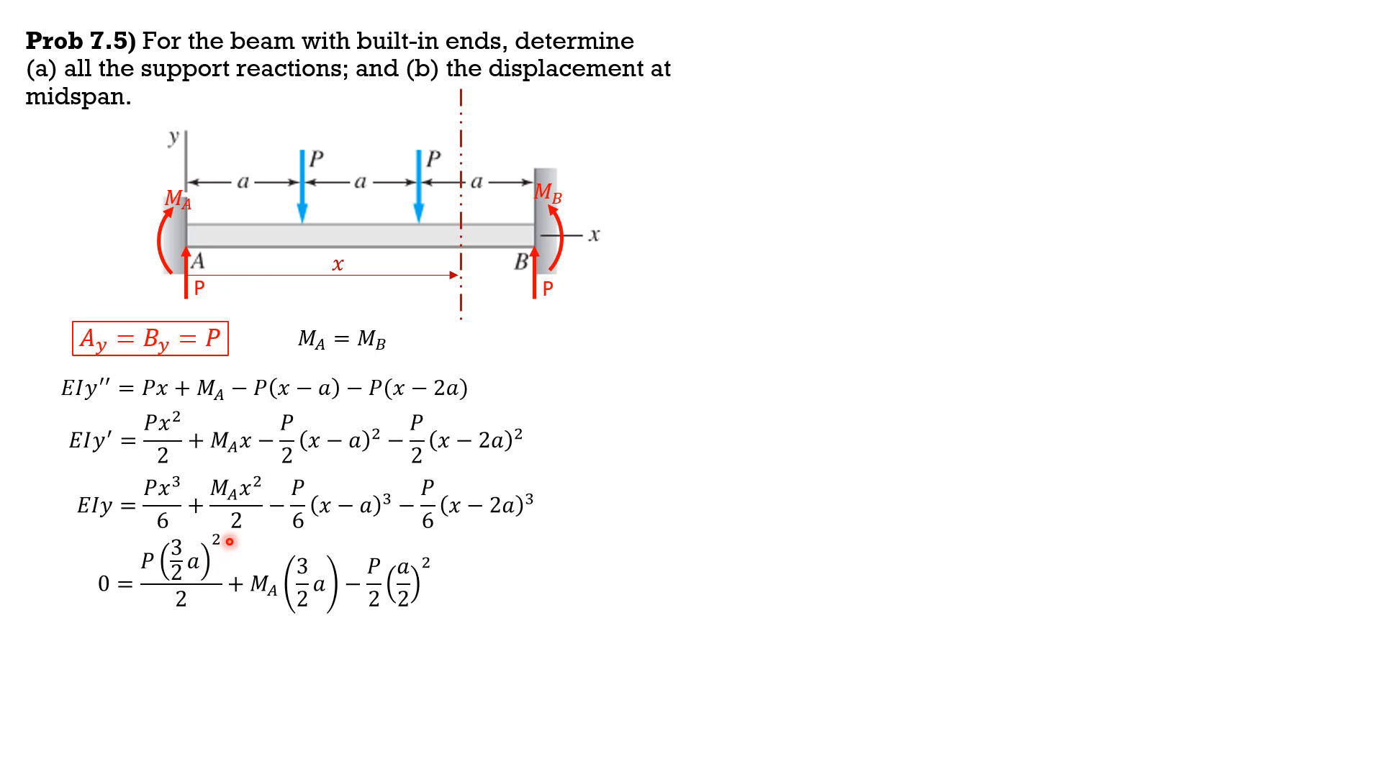
{"action": "mouse_move", "coordinate": [213, 619]}
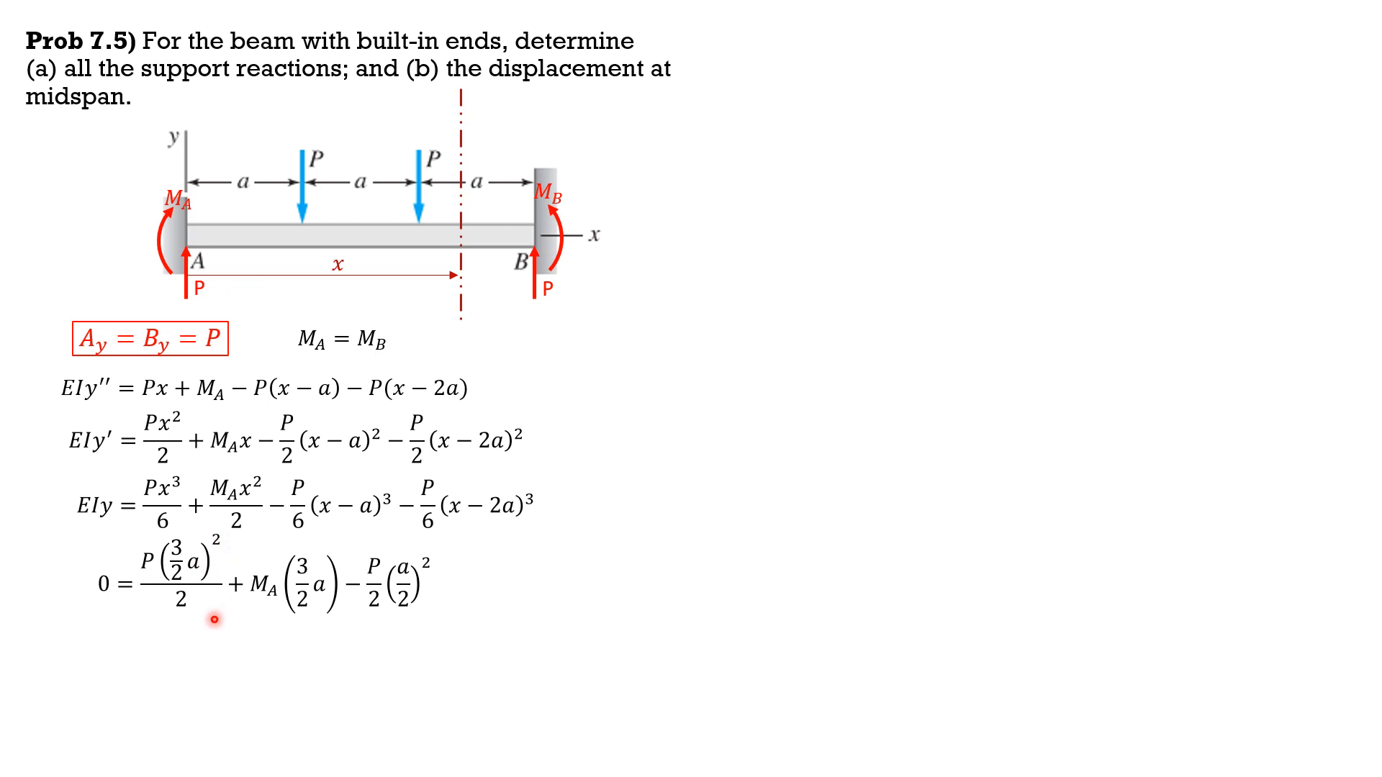
{"action": "mouse_move", "coordinate": [316, 619]}
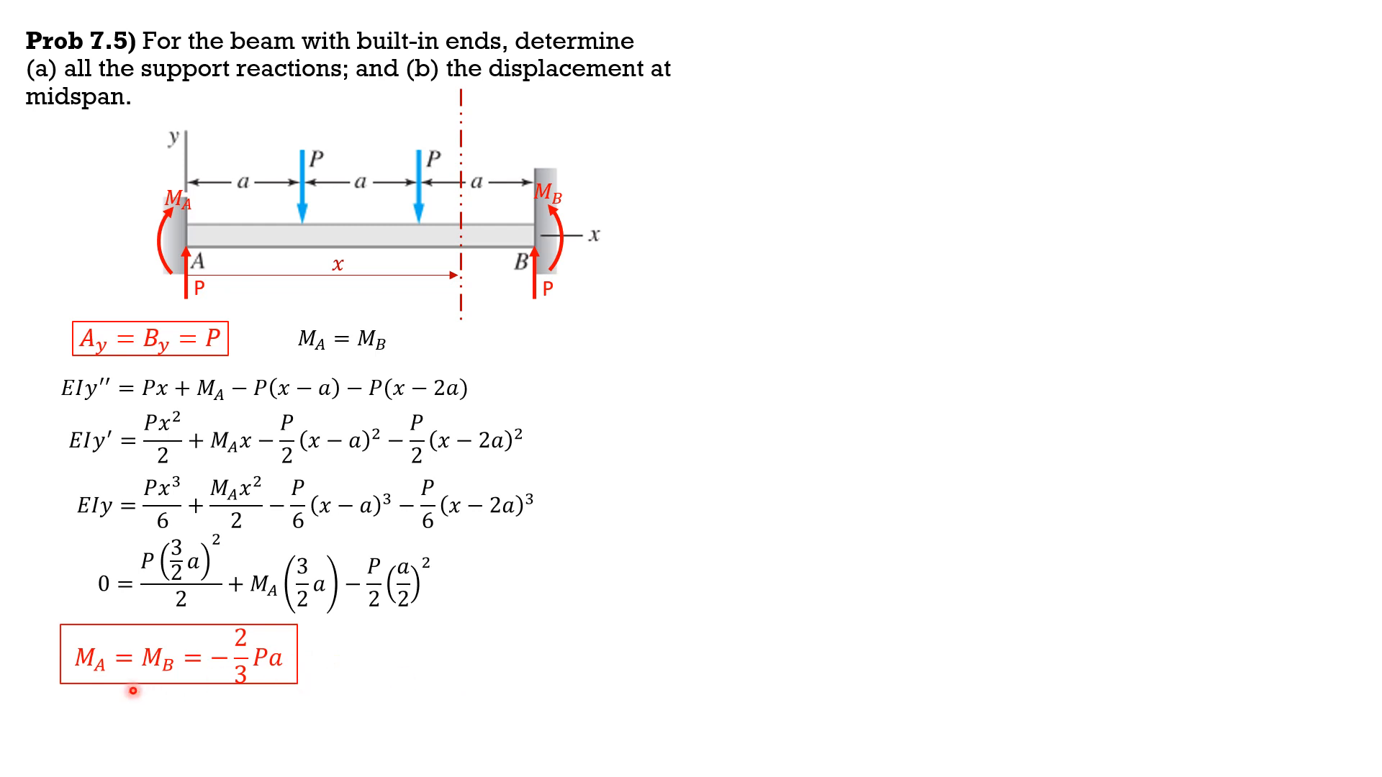
{"action": "mouse_move", "coordinate": [679, 442]}
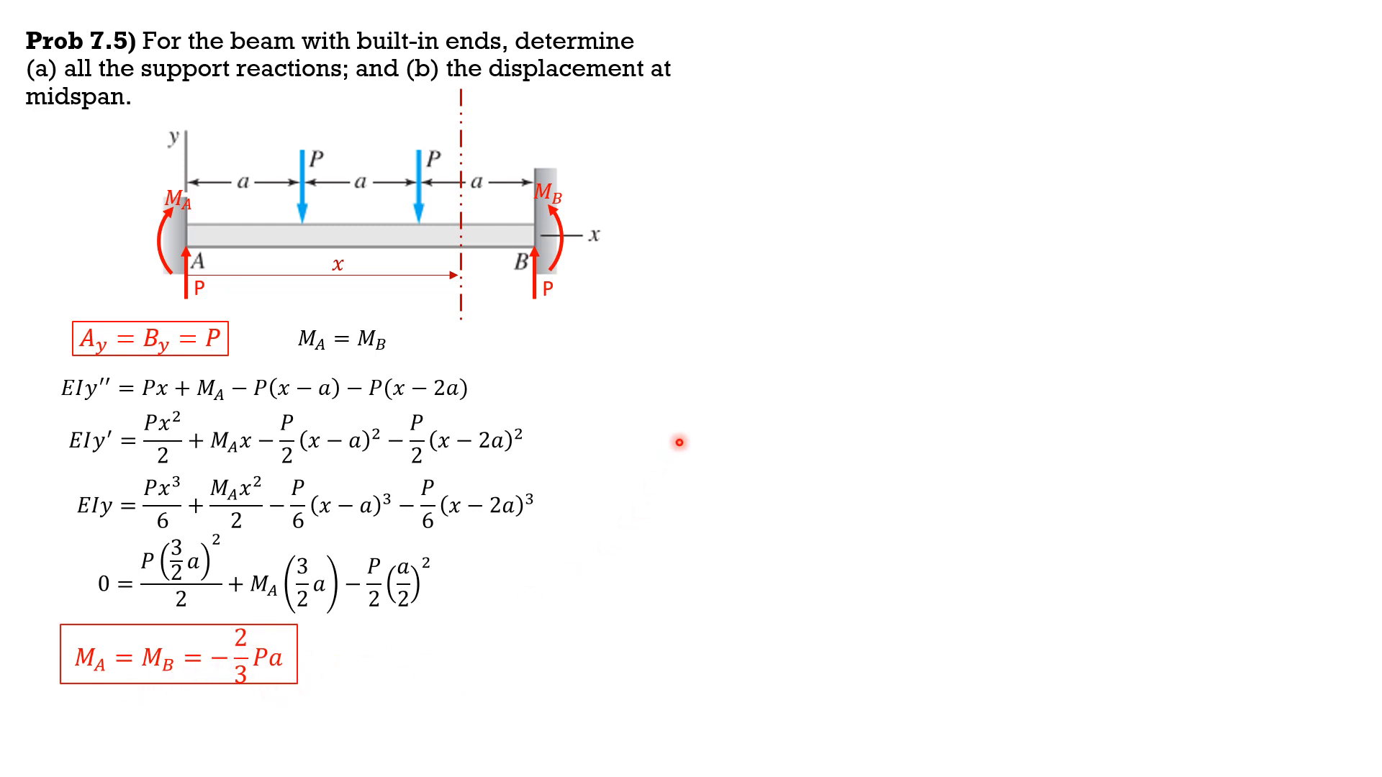
{"action": "mouse_move", "coordinate": [808, 234]}
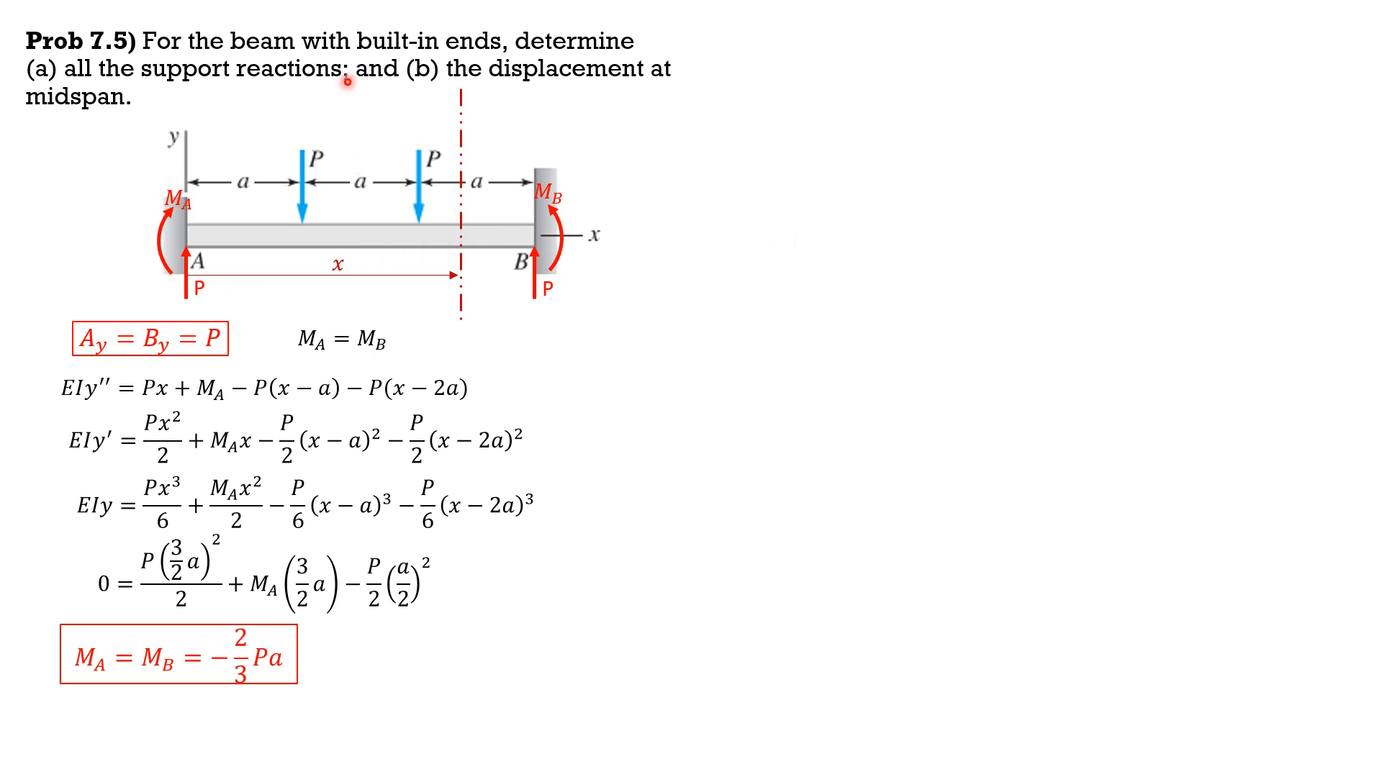
{"action": "mouse_move", "coordinate": [374, 237]}
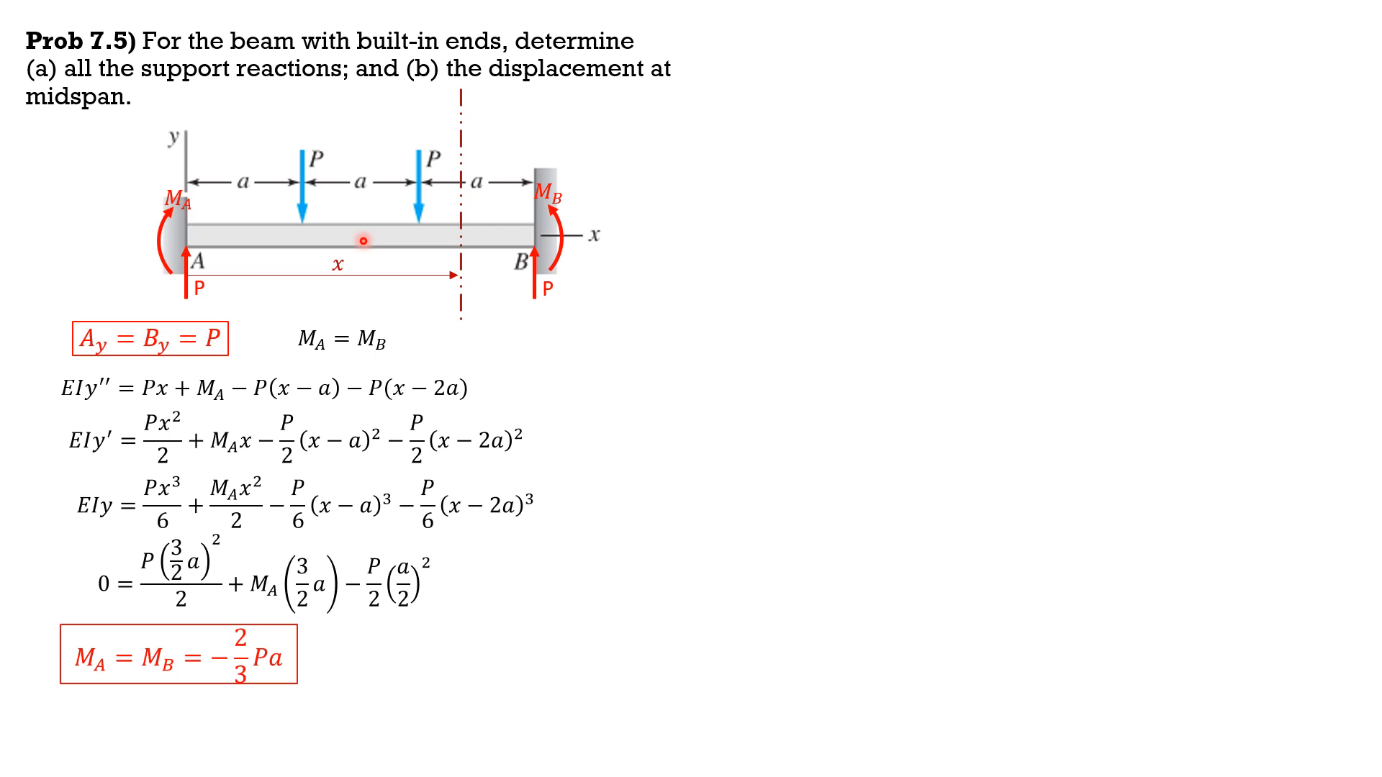
{"action": "mouse_move", "coordinate": [357, 278]}
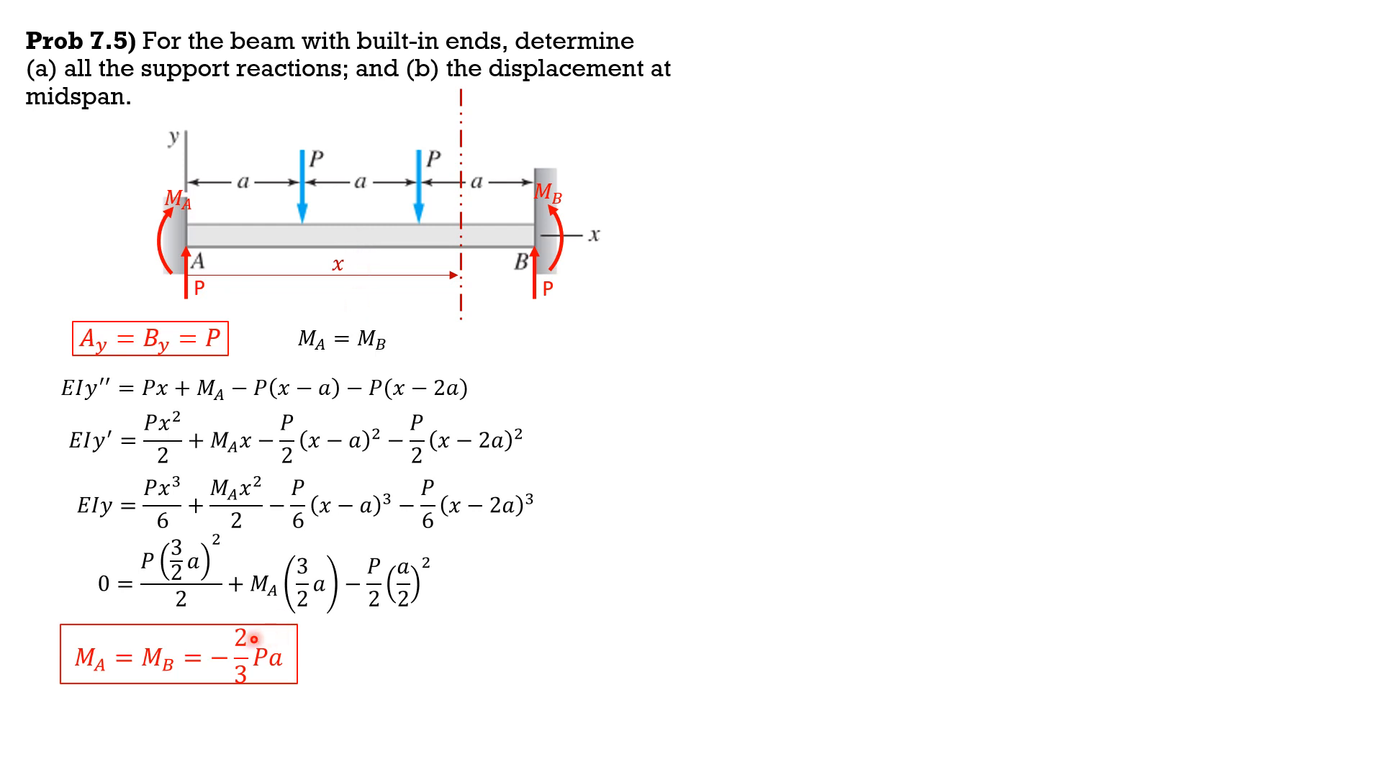
{"action": "mouse_move", "coordinate": [258, 519]}
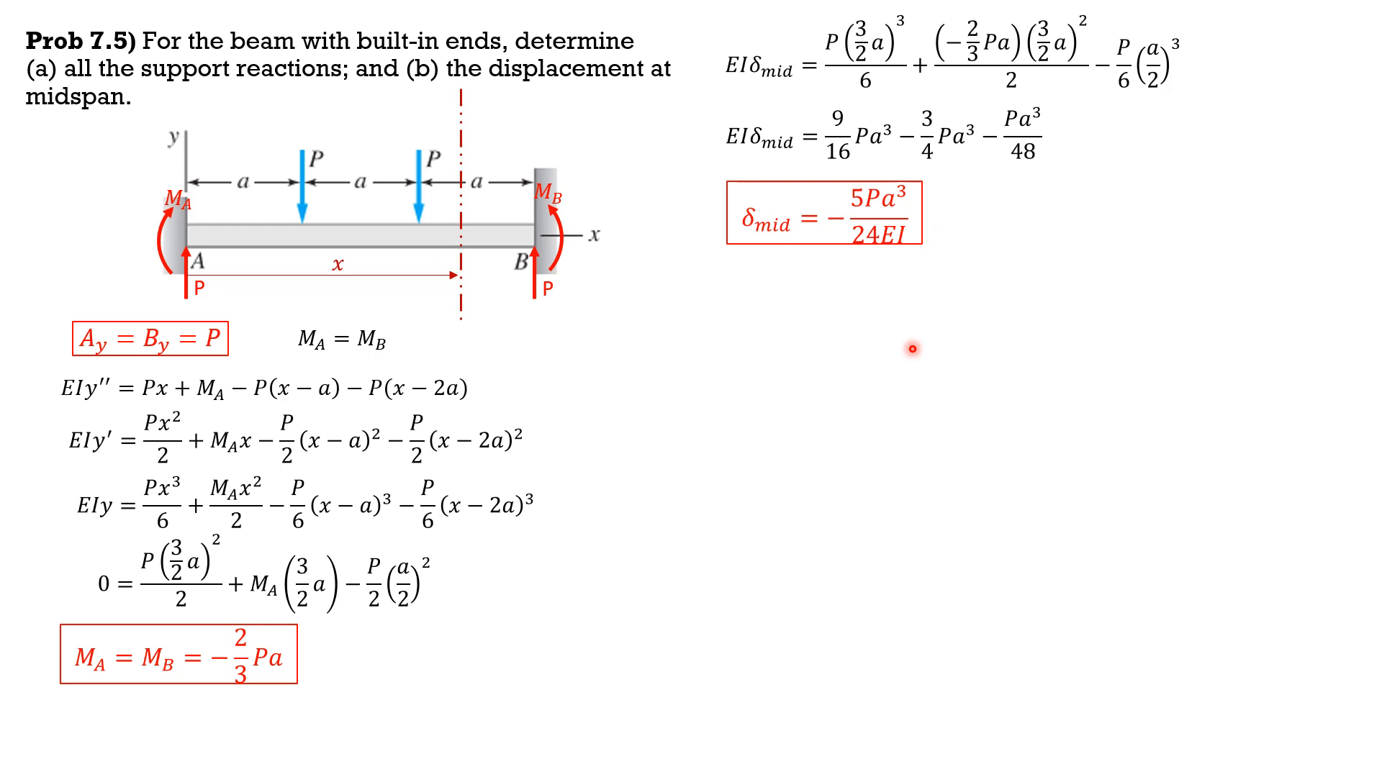
{"action": "mouse_move", "coordinate": [917, 212]}
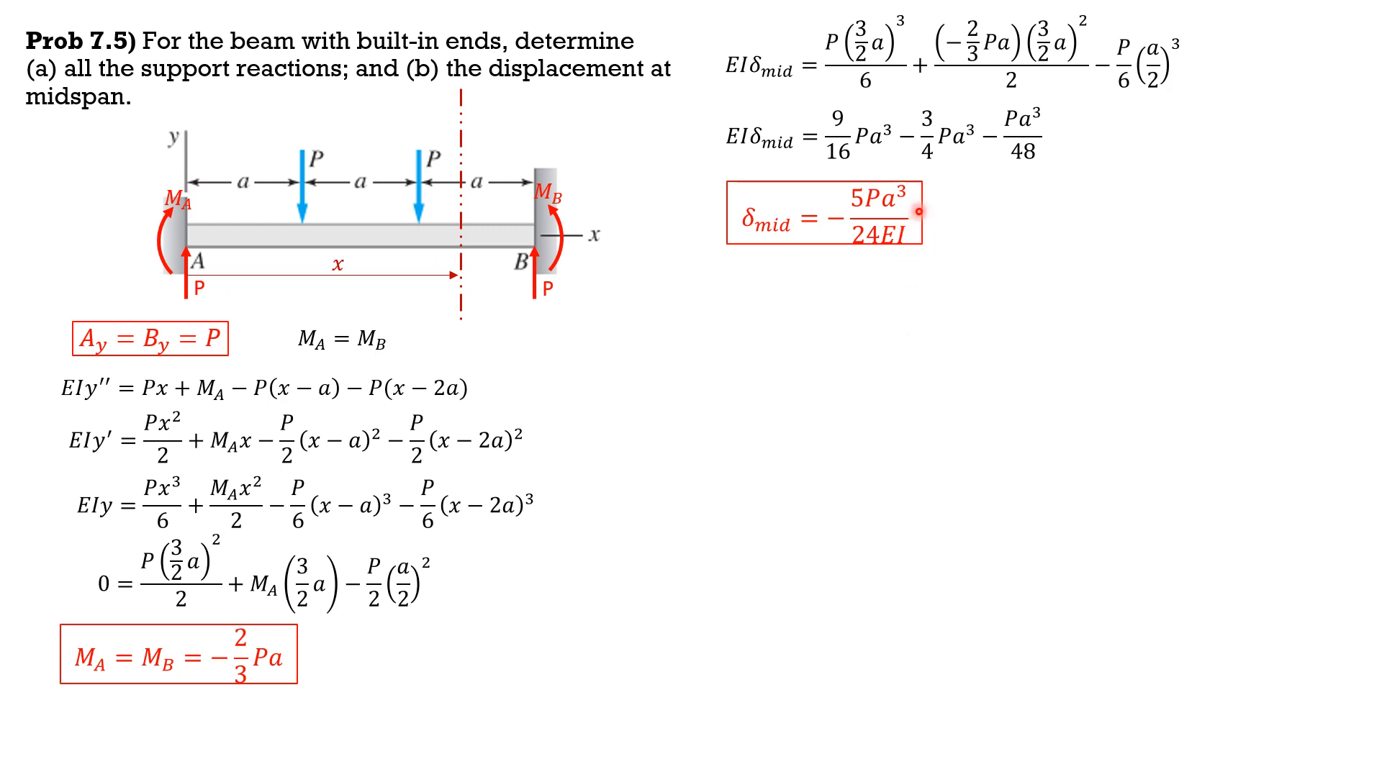
{"action": "mouse_move", "coordinate": [831, 359]}
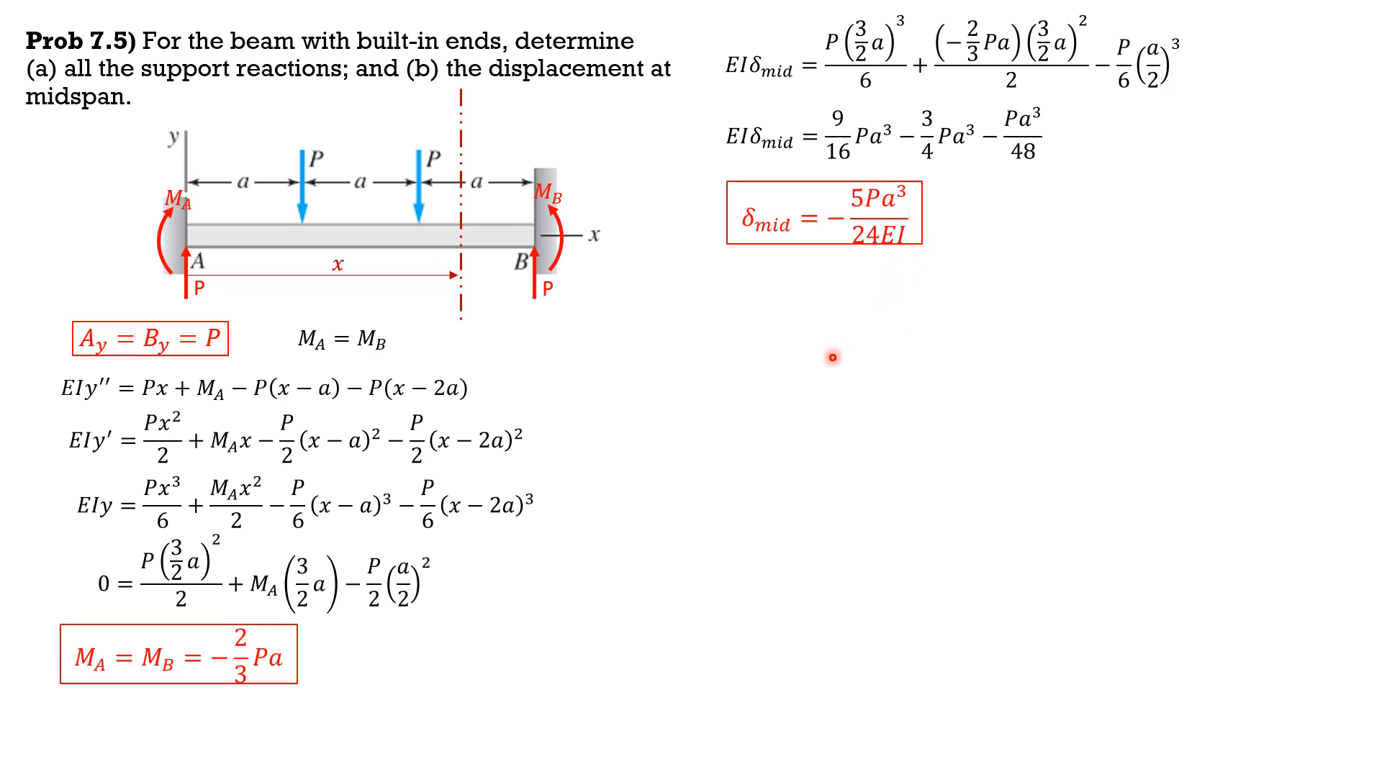
{"action": "mouse_move", "coordinate": [362, 245]}
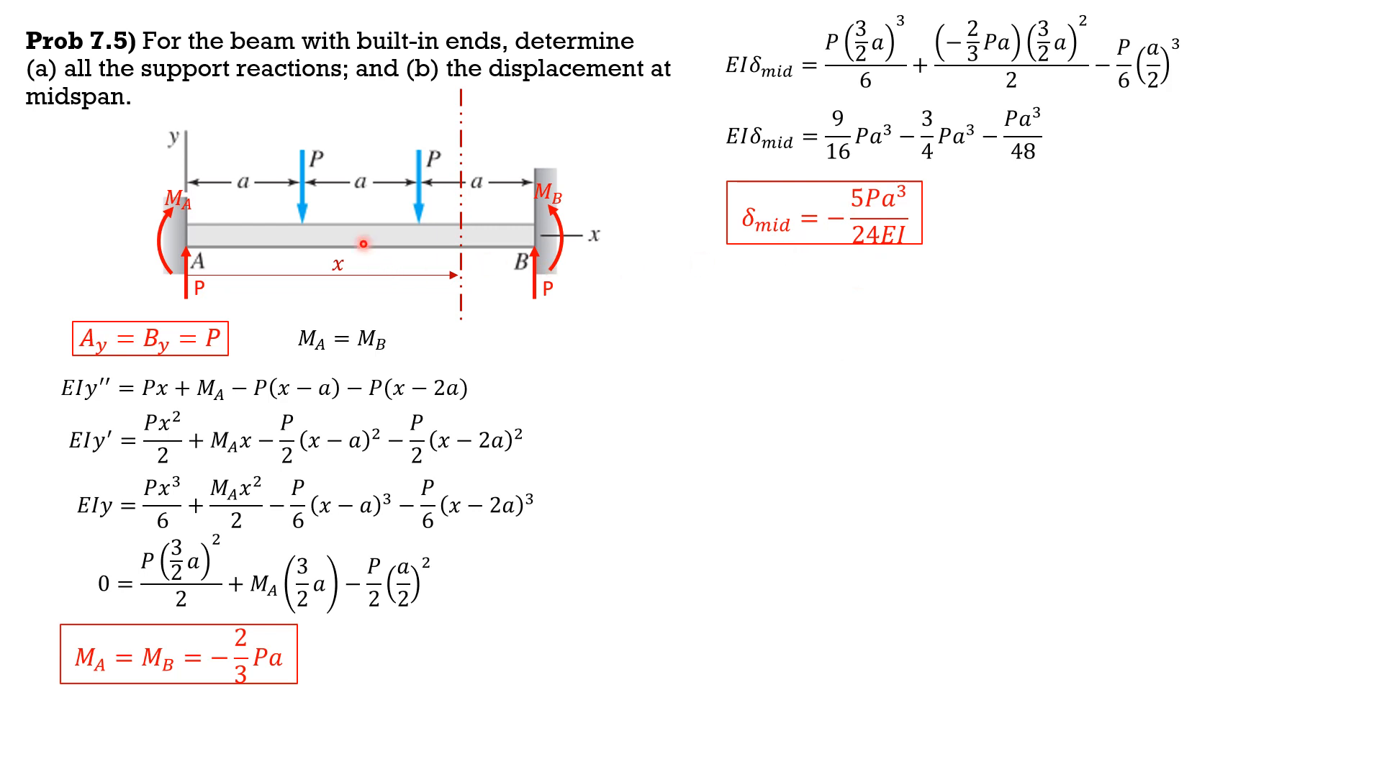